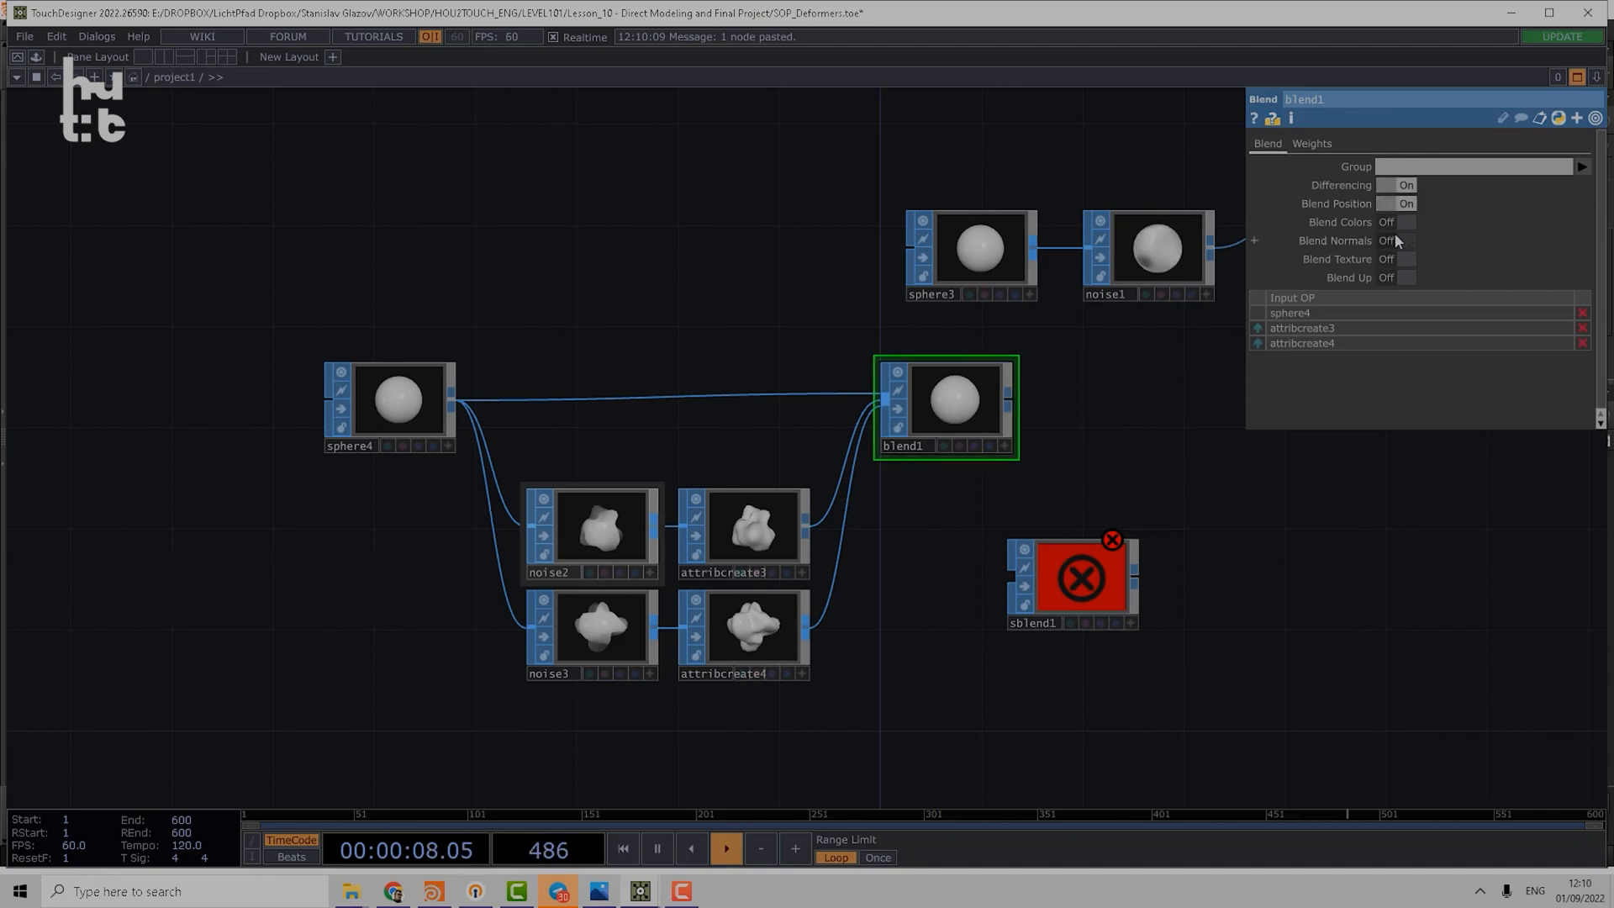
Step: Set blend1 weights: input 1 to 0, input 2 to 0.99, input 3 to 0.706
{"action": "left_click", "coordinate": [1313, 143]}
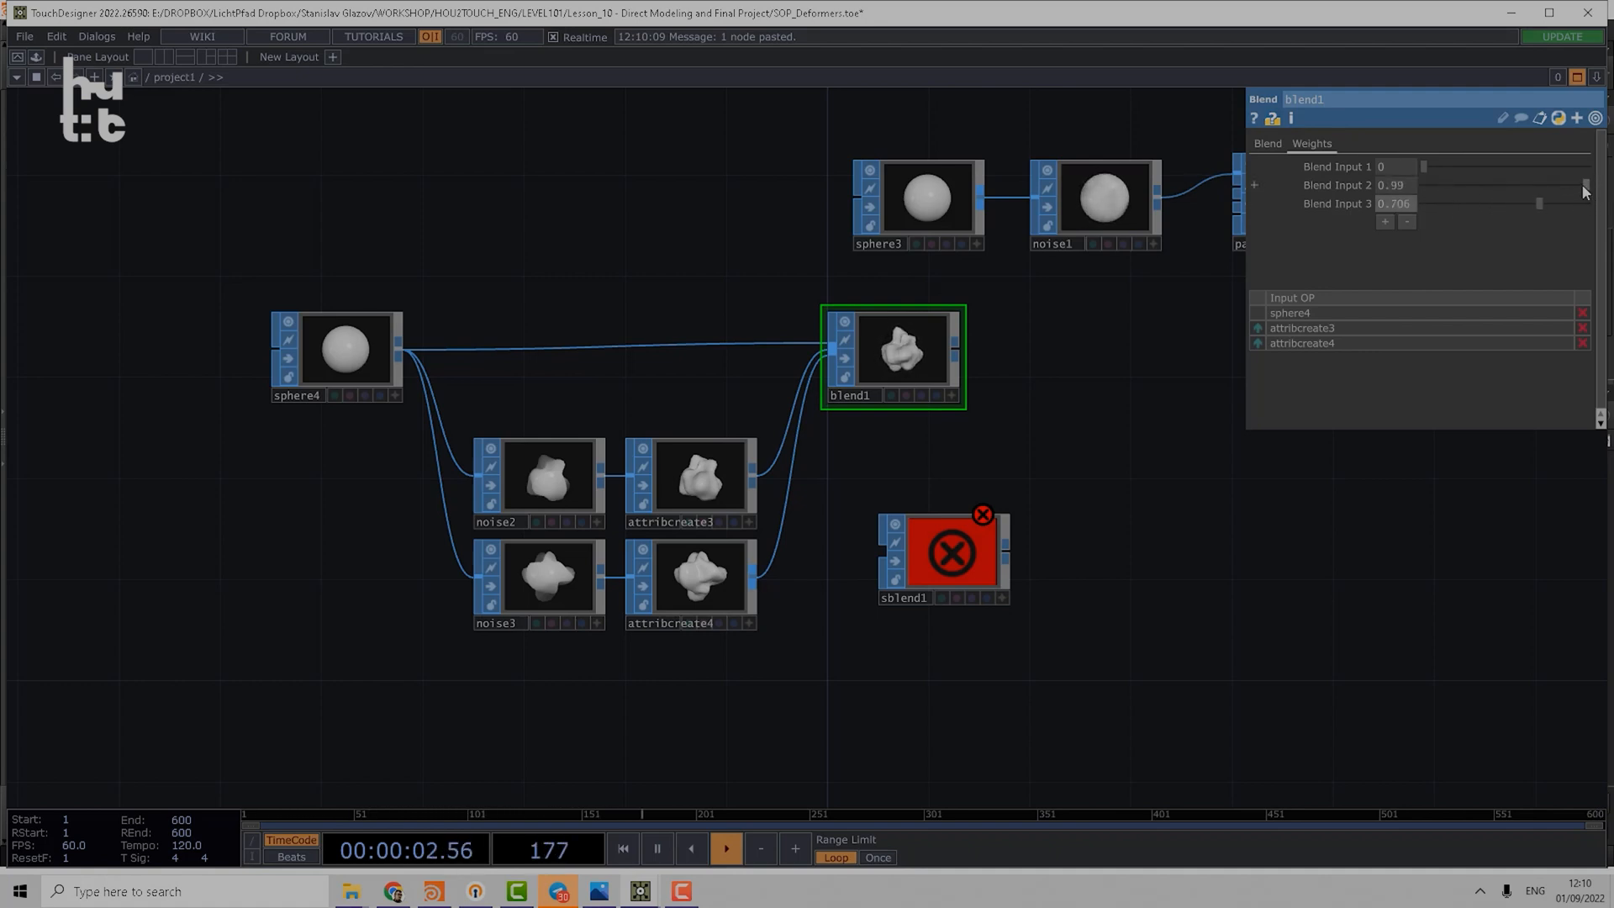